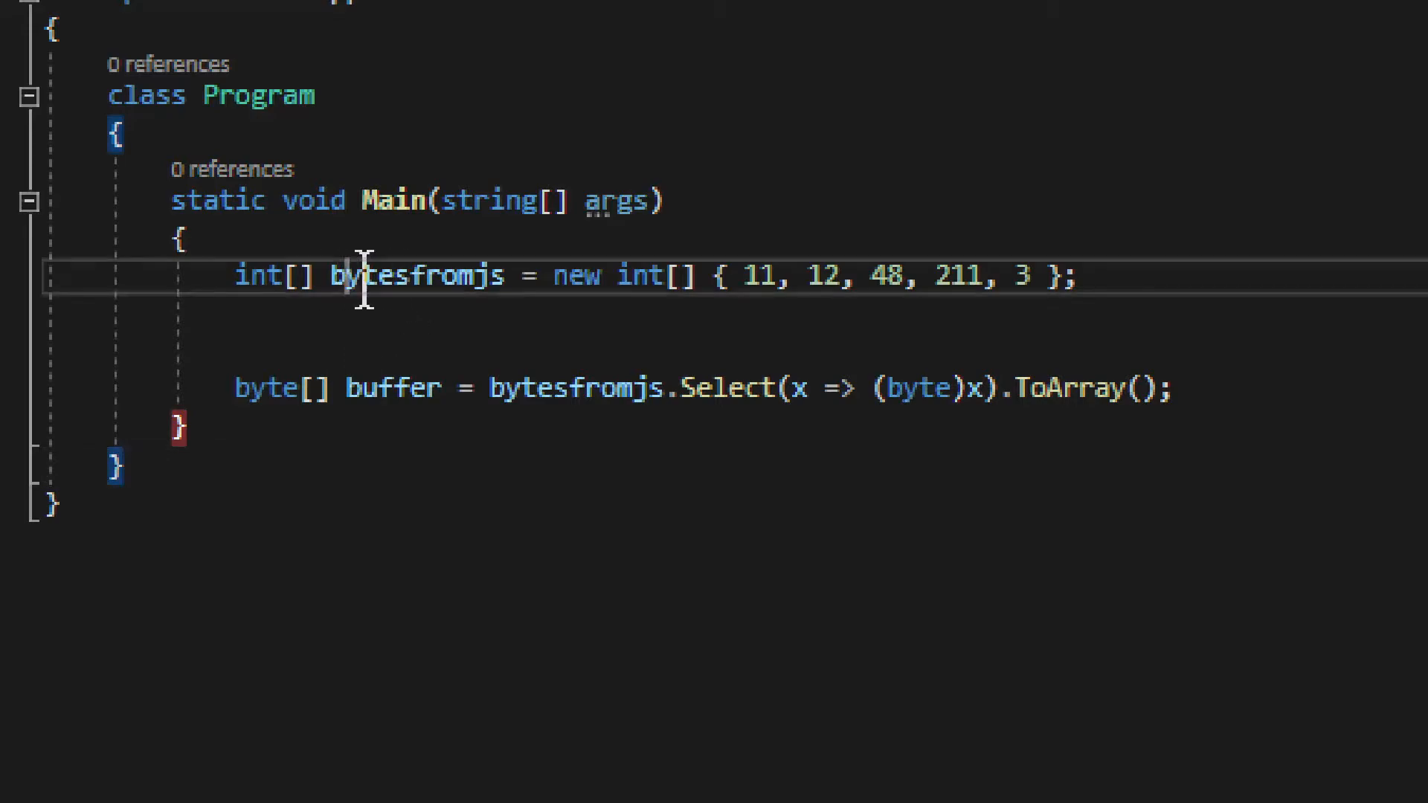
# Step: Select the Select method call in the conversion line and scroll the editor down
pyautogui.doubleClick(415, 276)
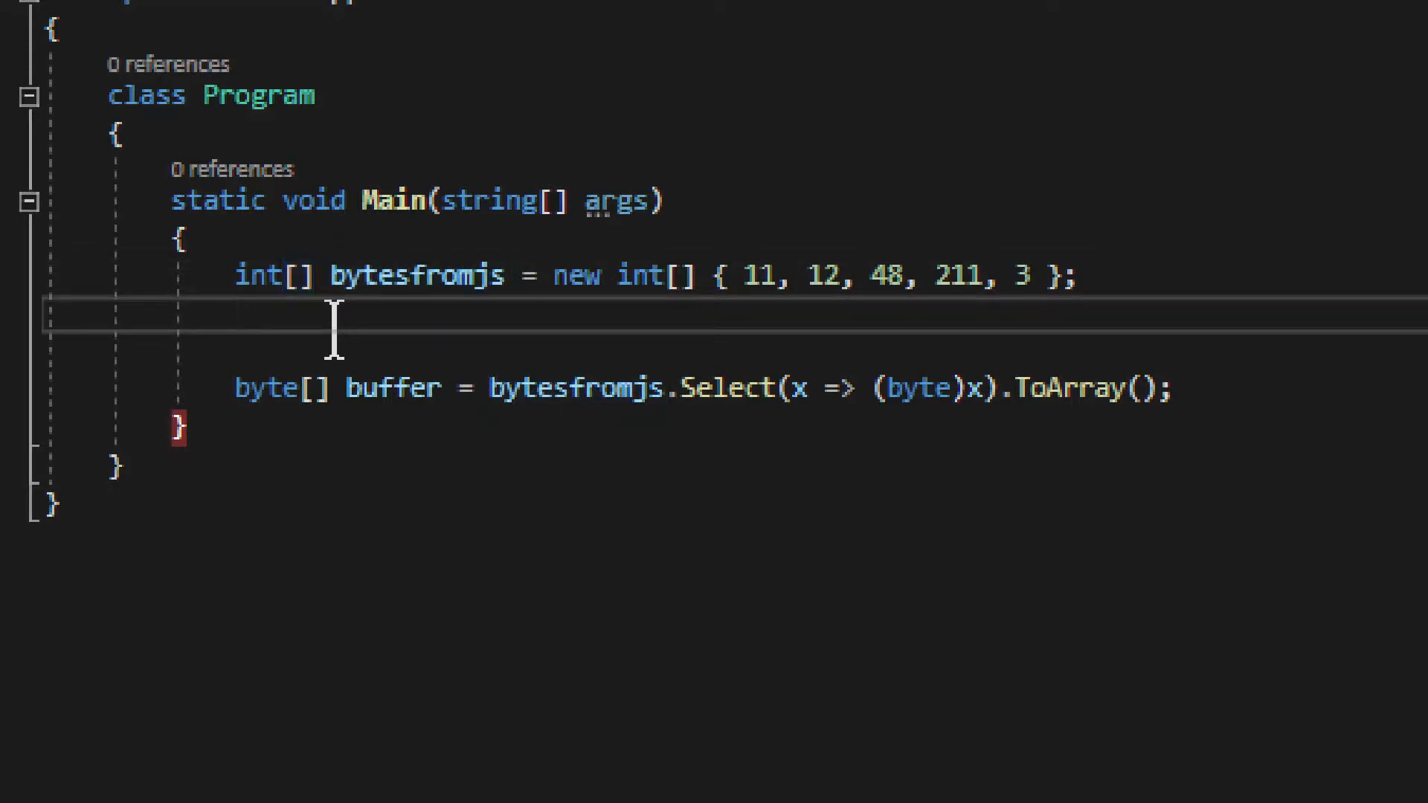
pyautogui.moveTo(386, 327)
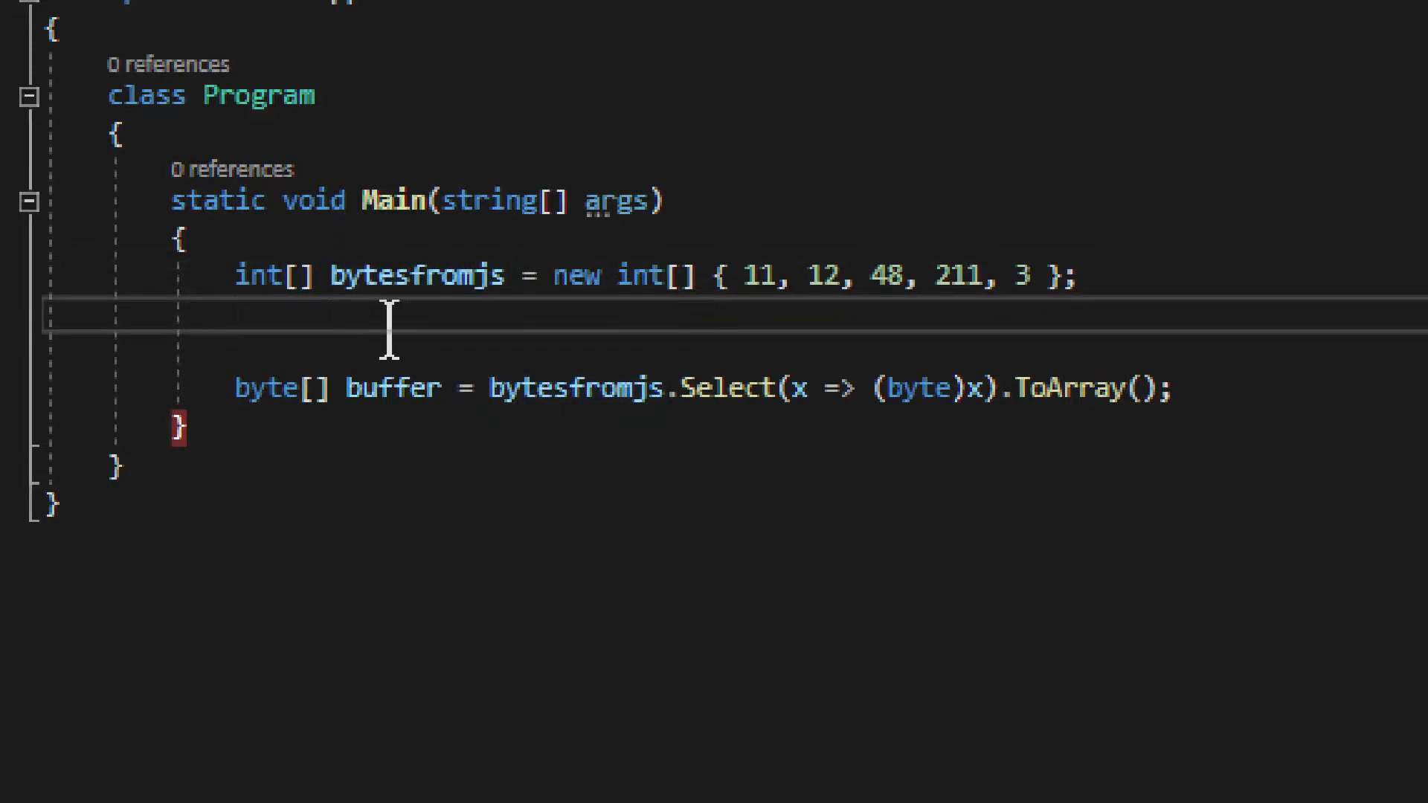
pyautogui.doubleClick(417, 277)
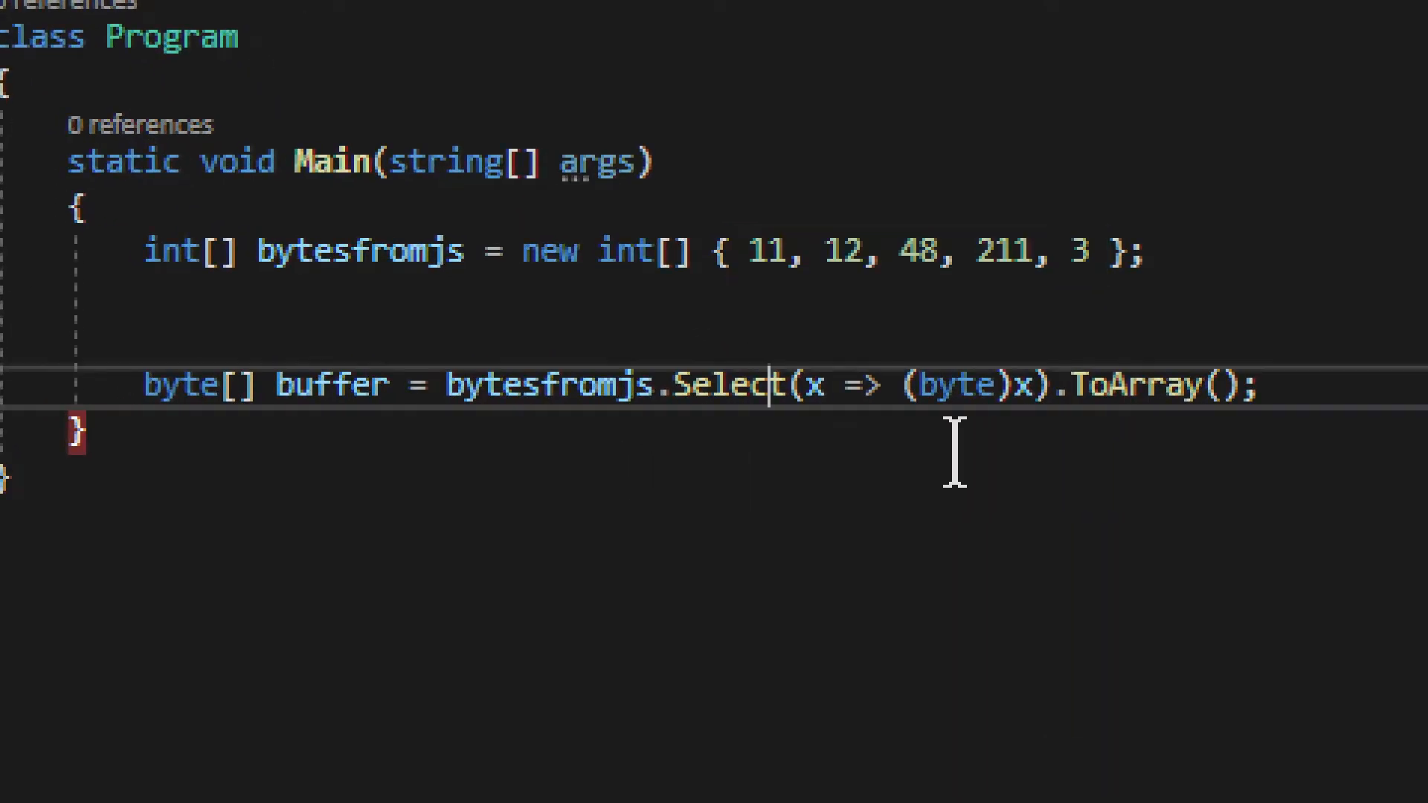
pyautogui.doubleClick(725, 384)
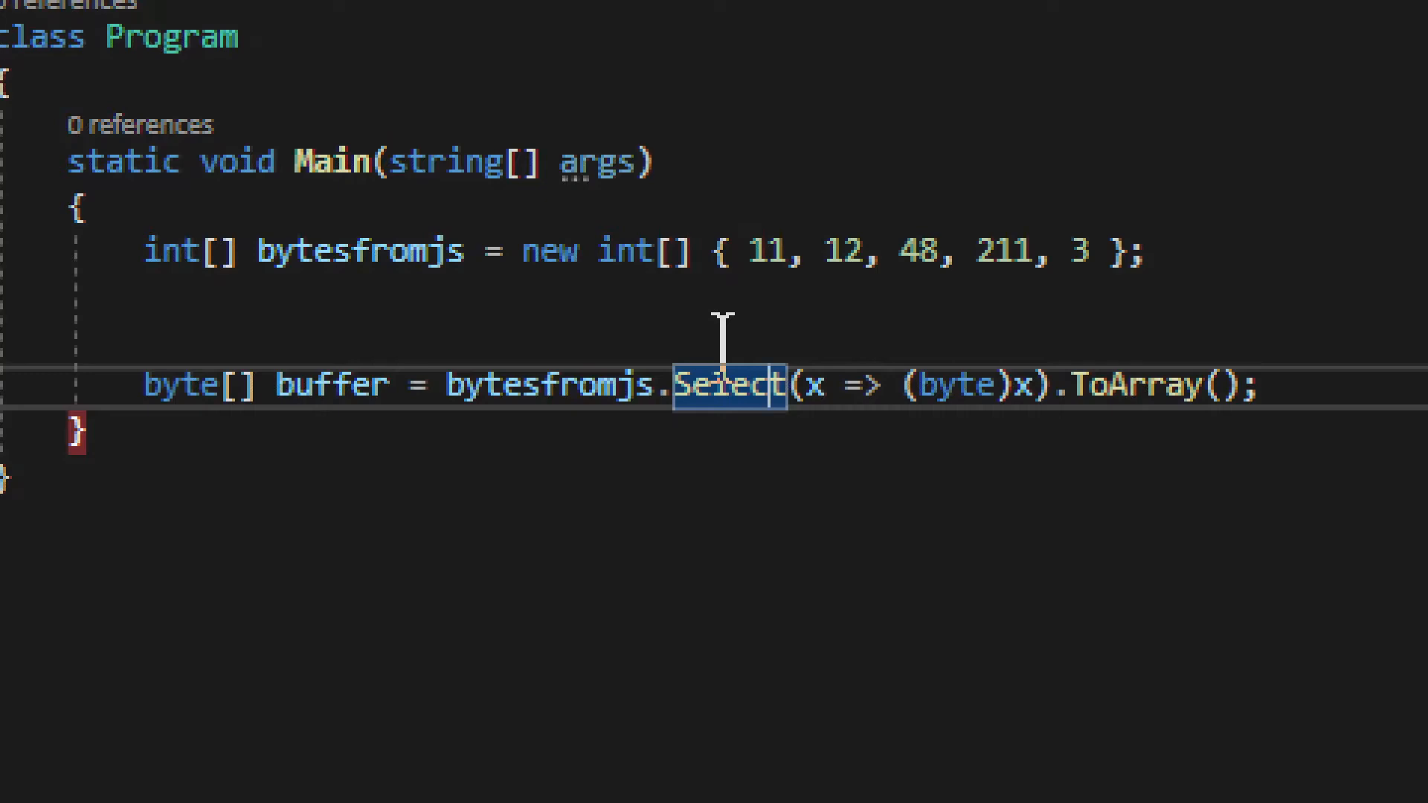
pyautogui.moveTo(606, 310)
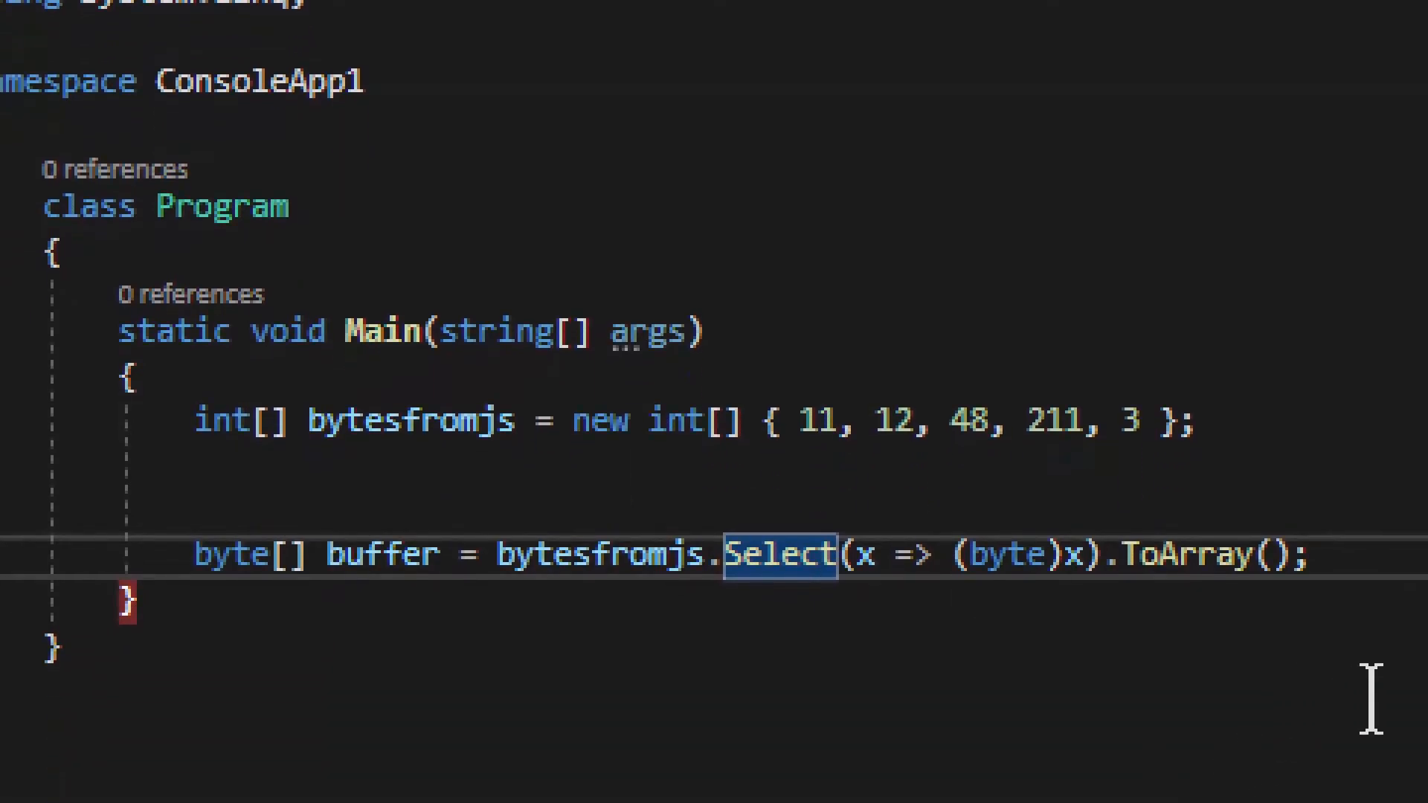
pyautogui.scroll(-3)
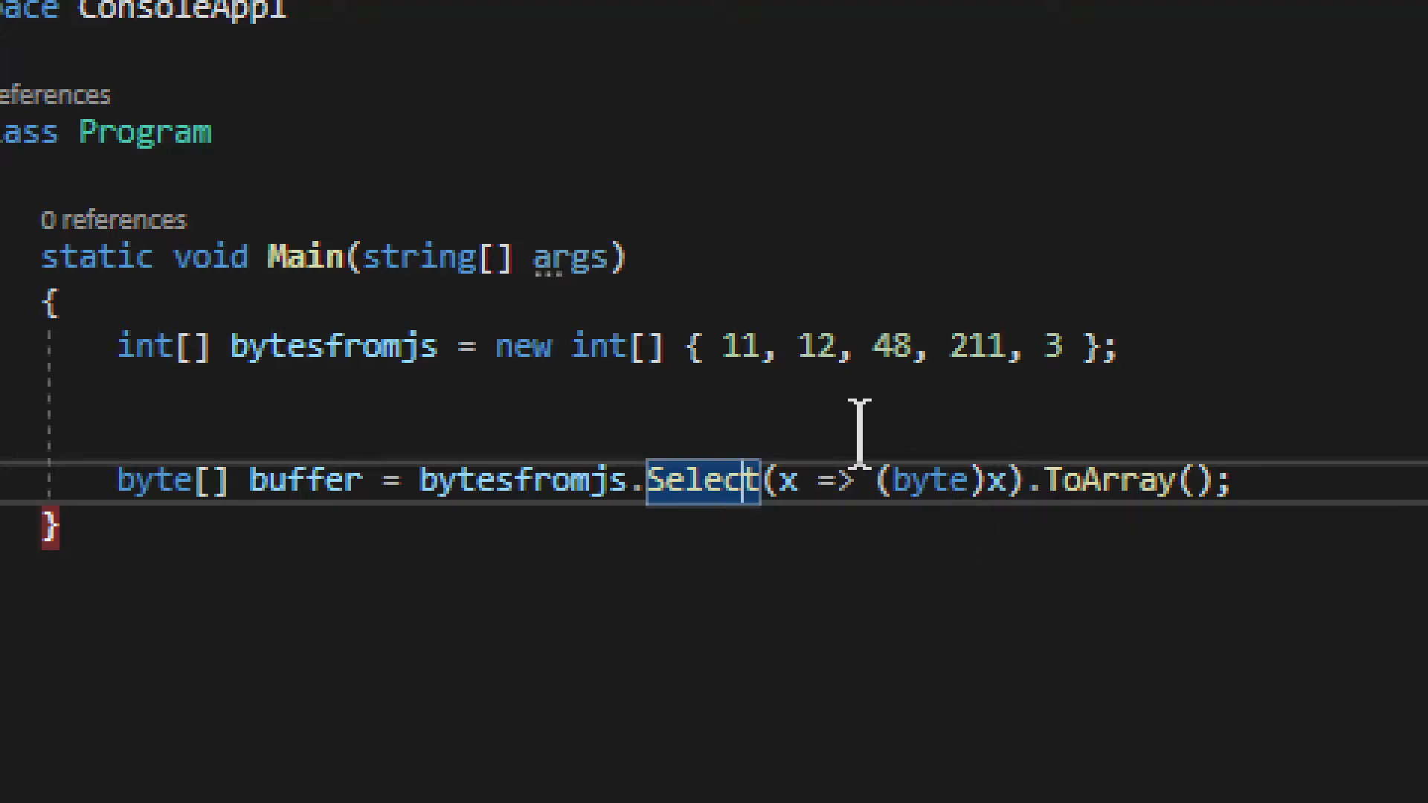
pyautogui.moveTo(929, 535)
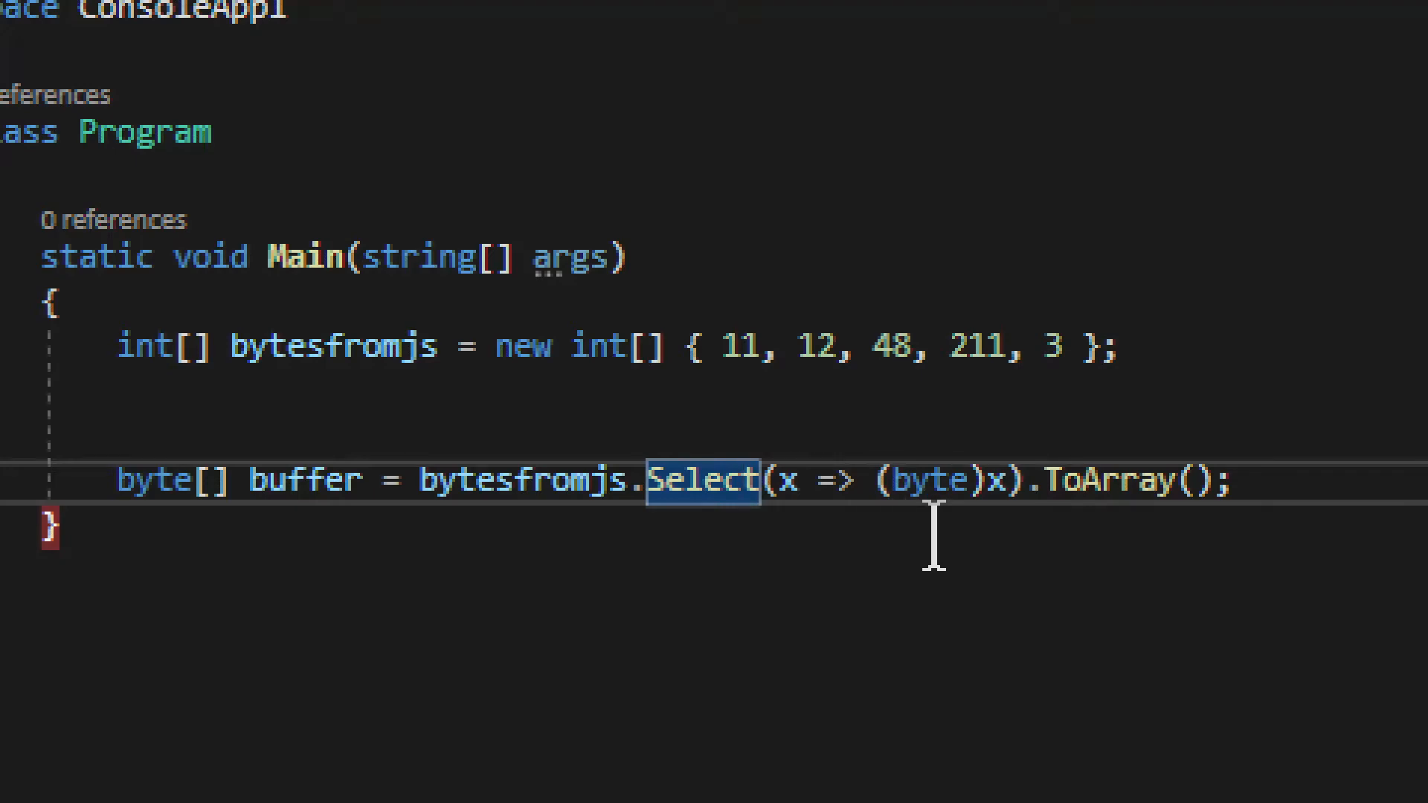
pyautogui.moveTo(1011, 537)
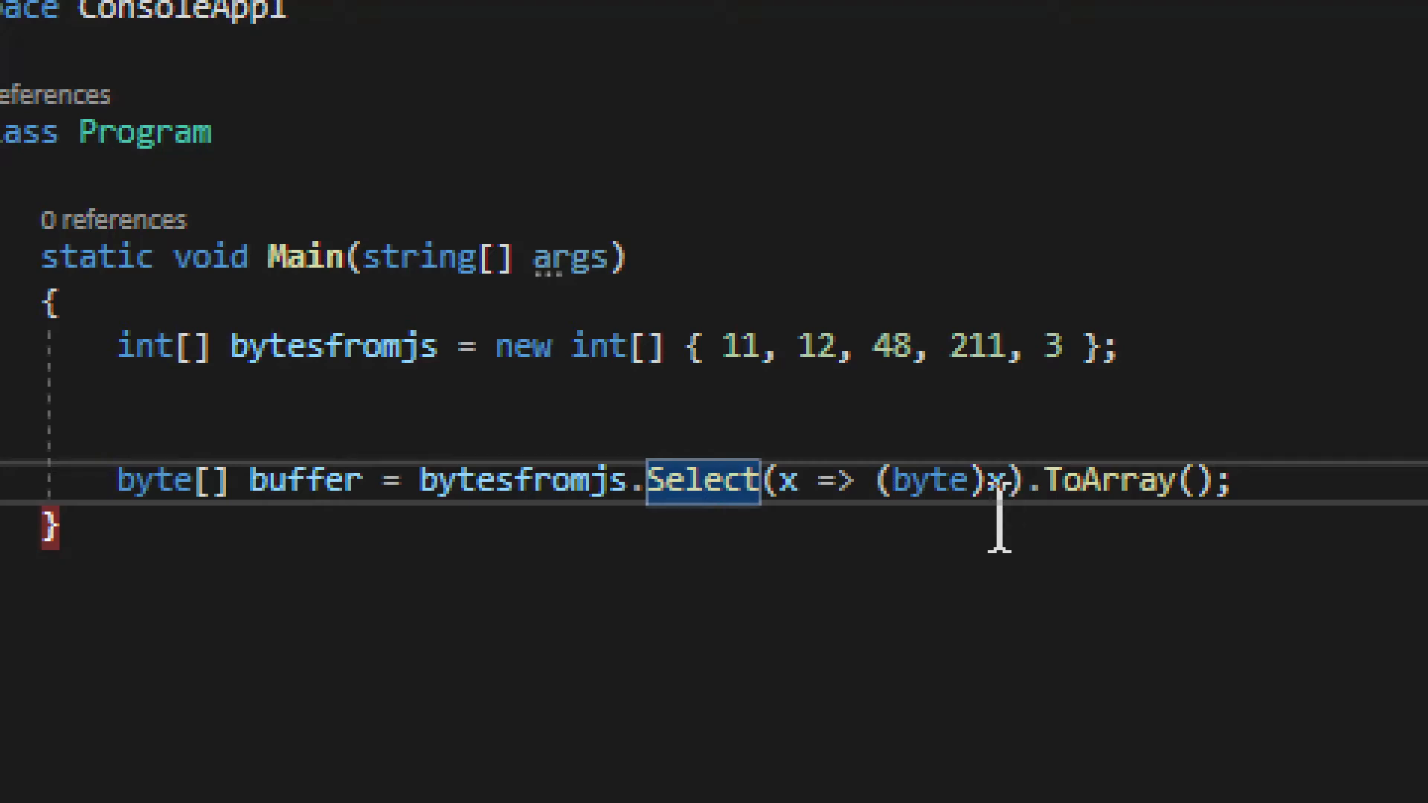
pyautogui.moveTo(515, 583)
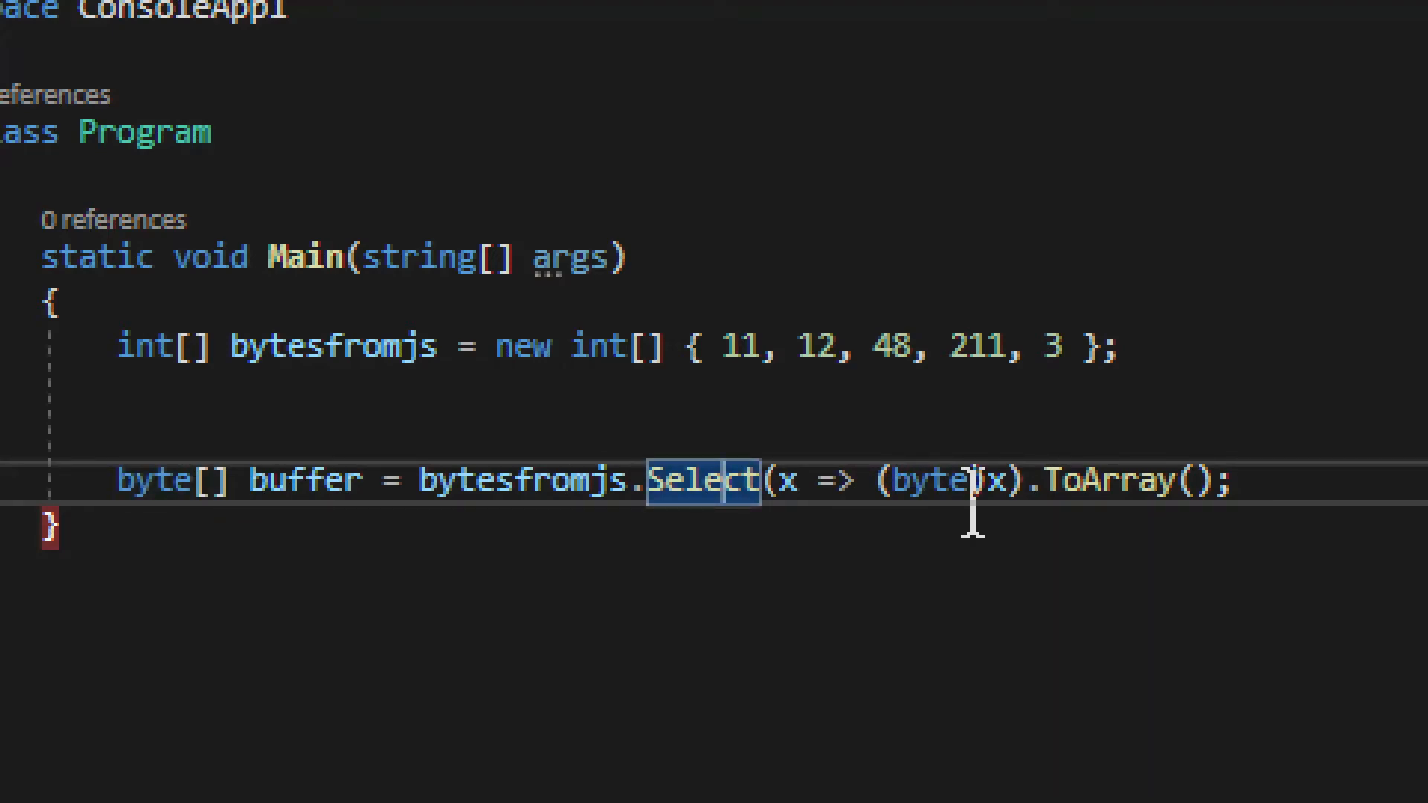
pyautogui.moveTo(997, 480)
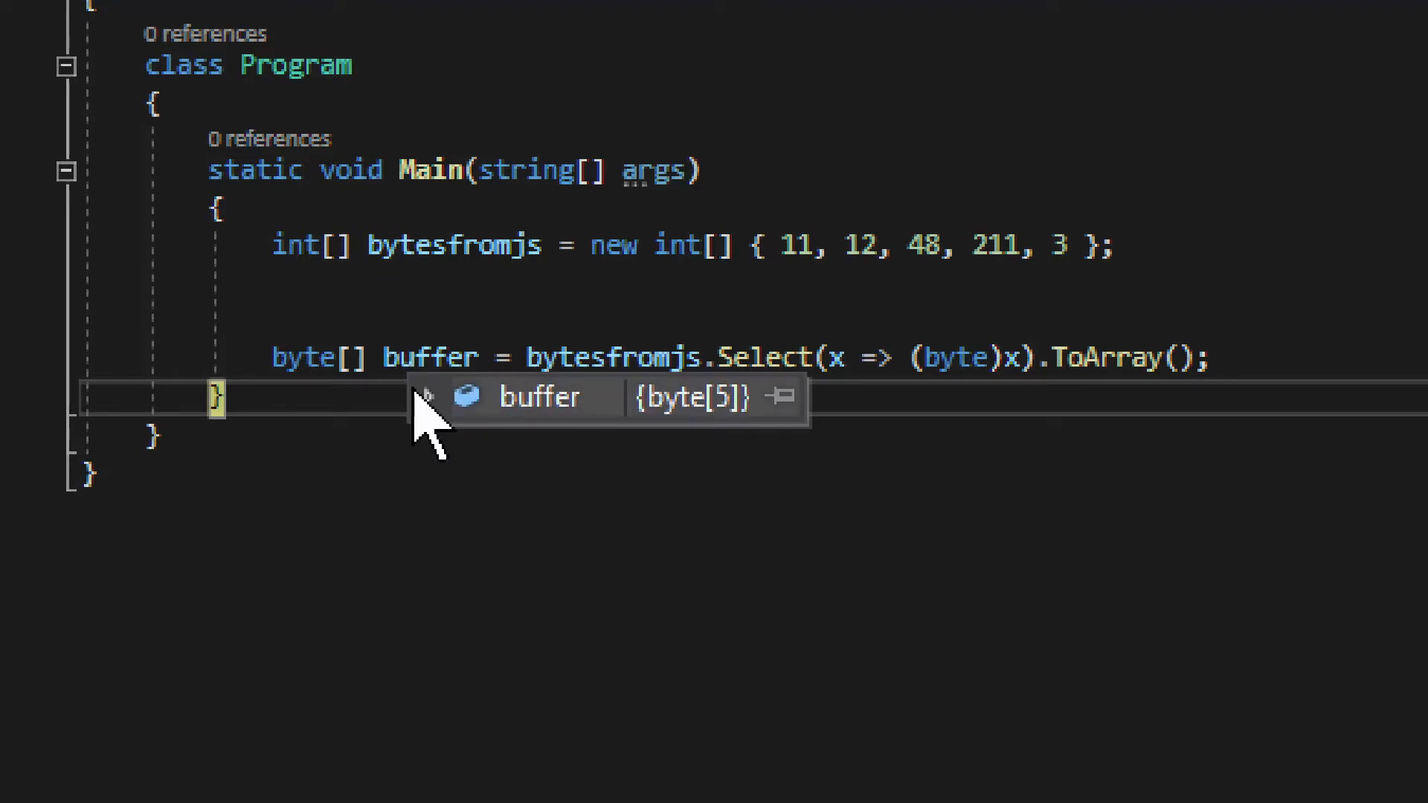
# Step: Expand the buffer DataTip to read elements 11, 12, 48, 211, 3, then collapse it
pyautogui.click(426, 395)
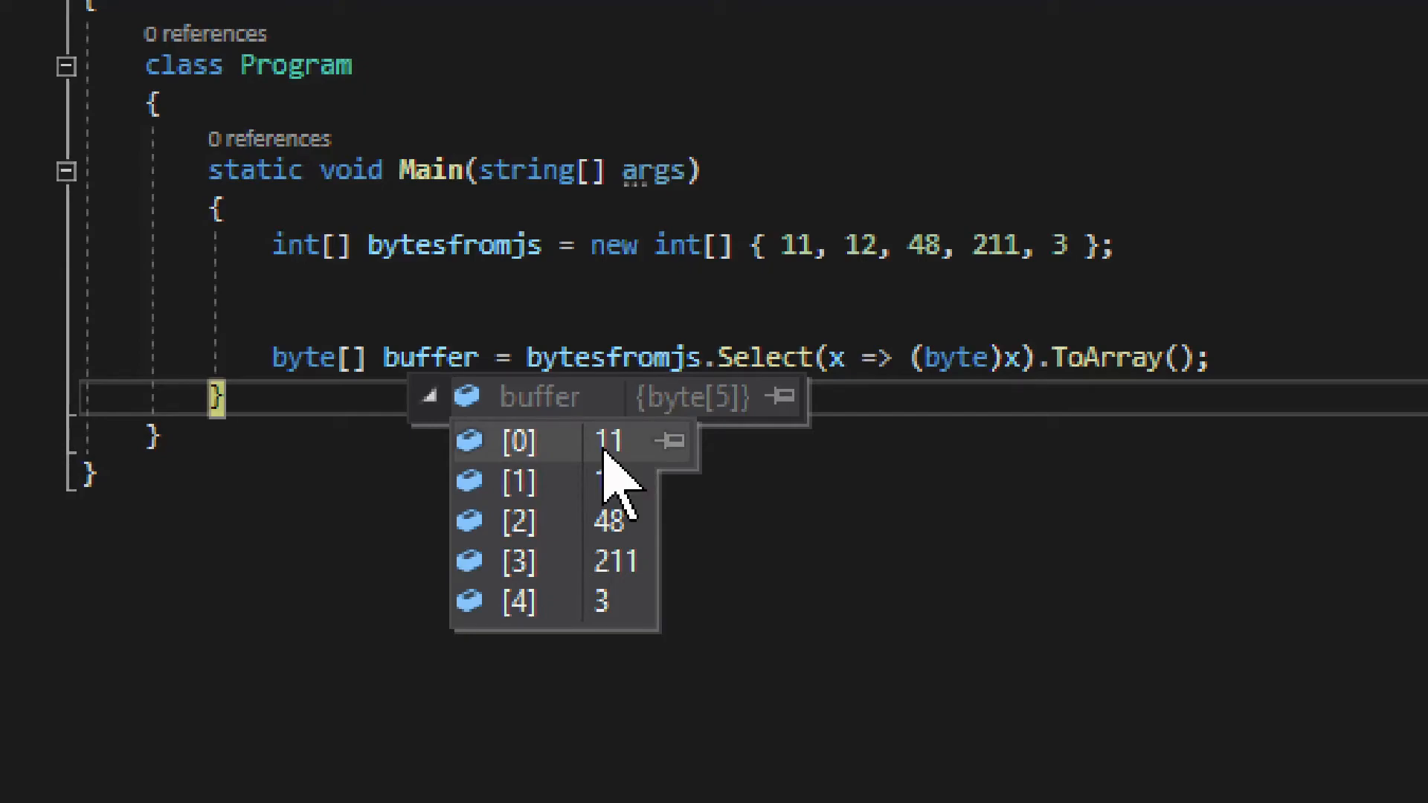
pyautogui.click(427, 397)
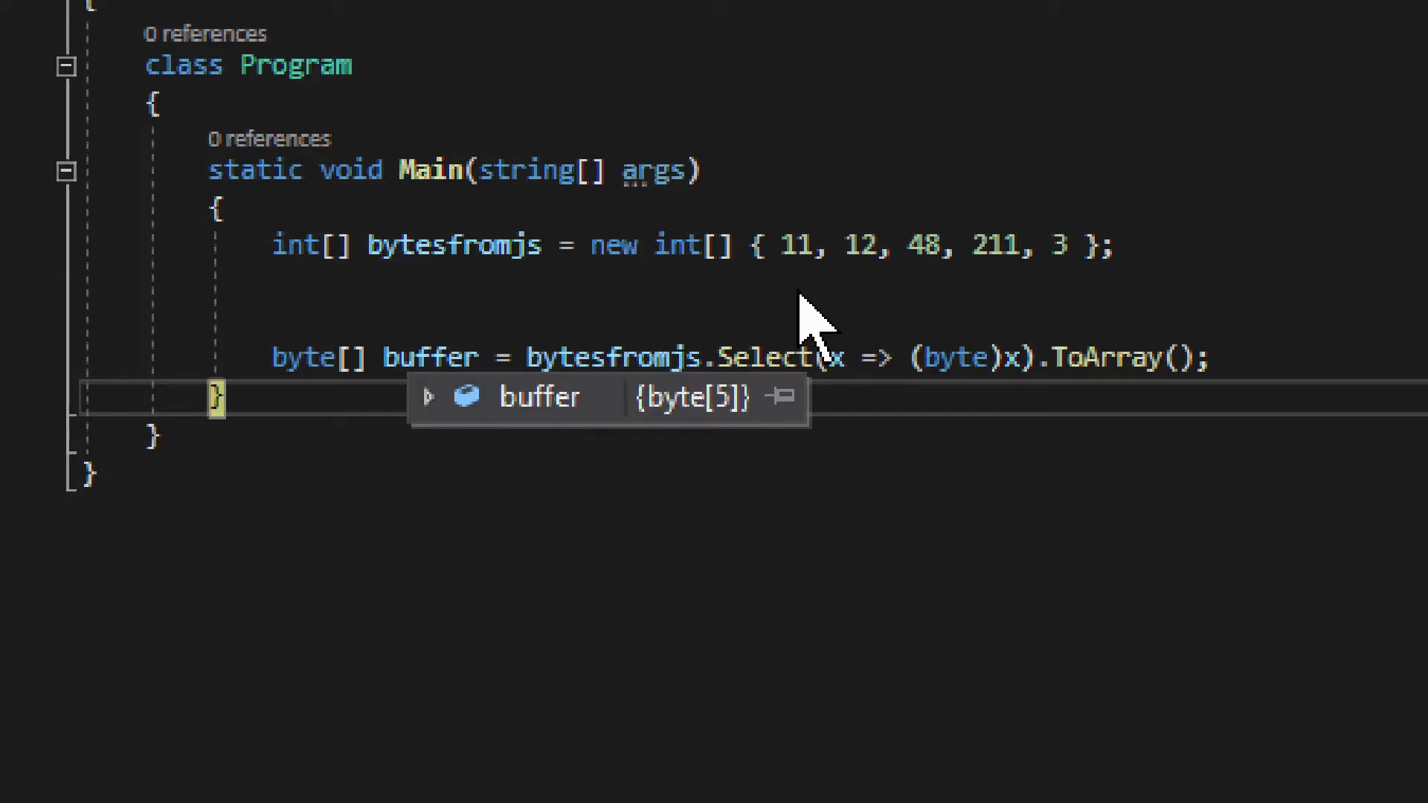
pyautogui.moveTo(378, 429)
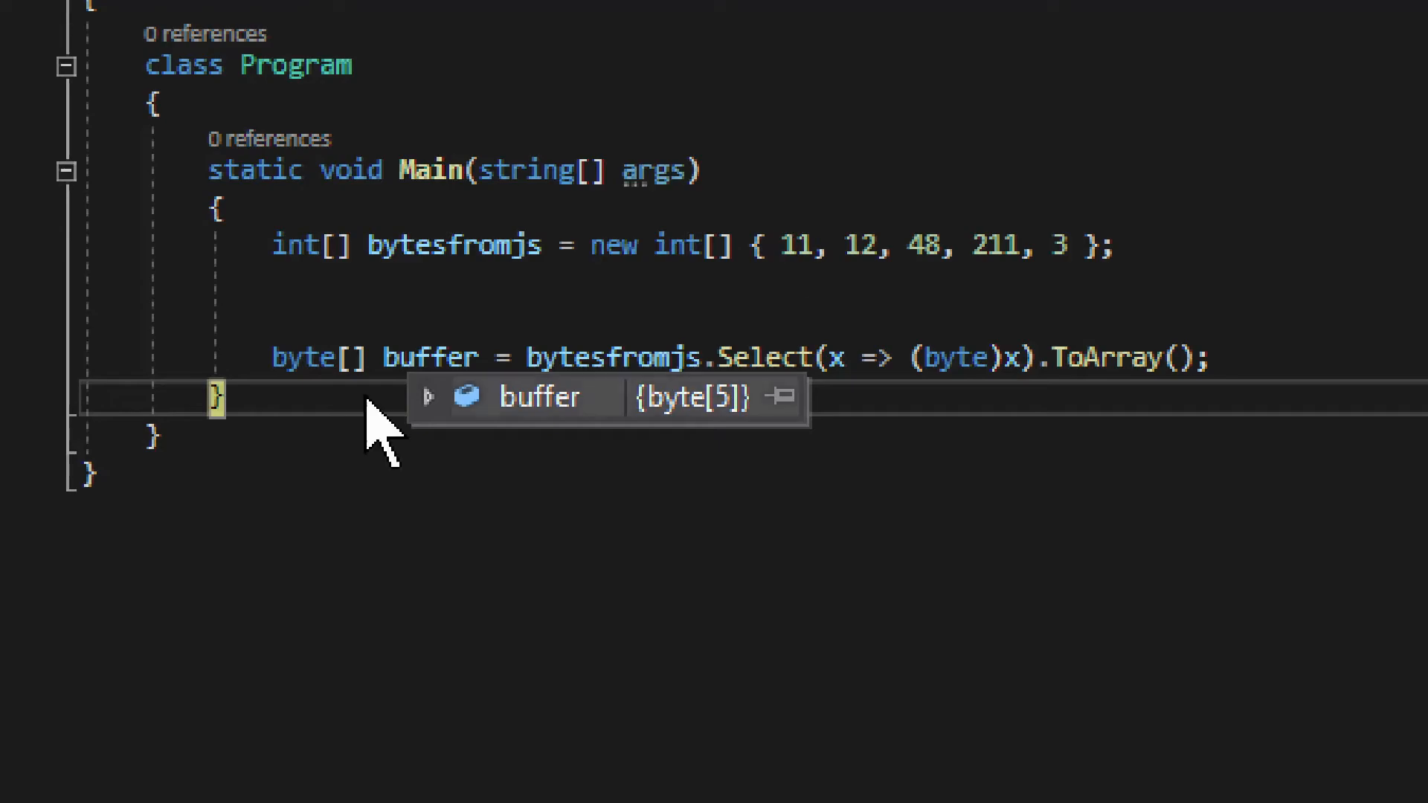
pyautogui.click(427, 397)
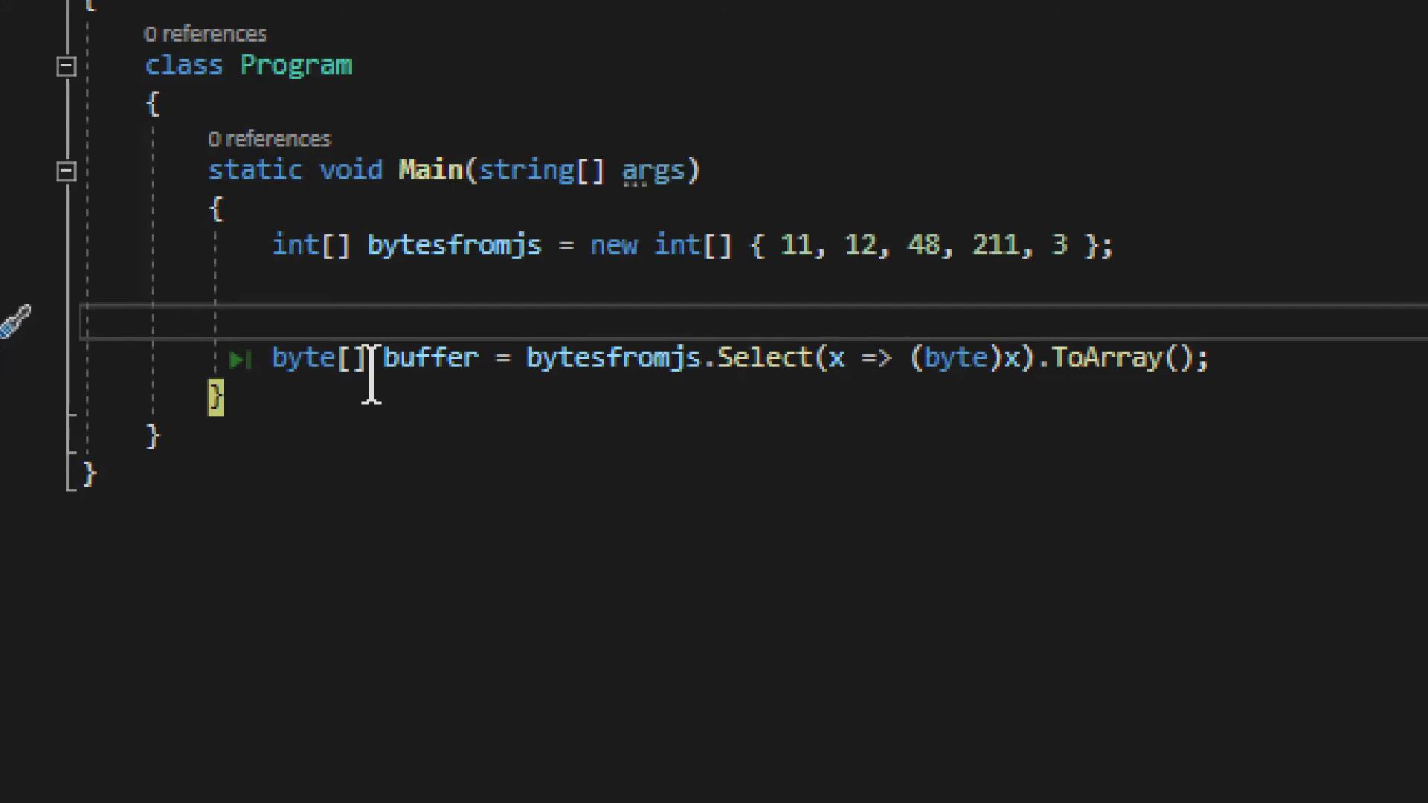
pyautogui.click(274, 321)
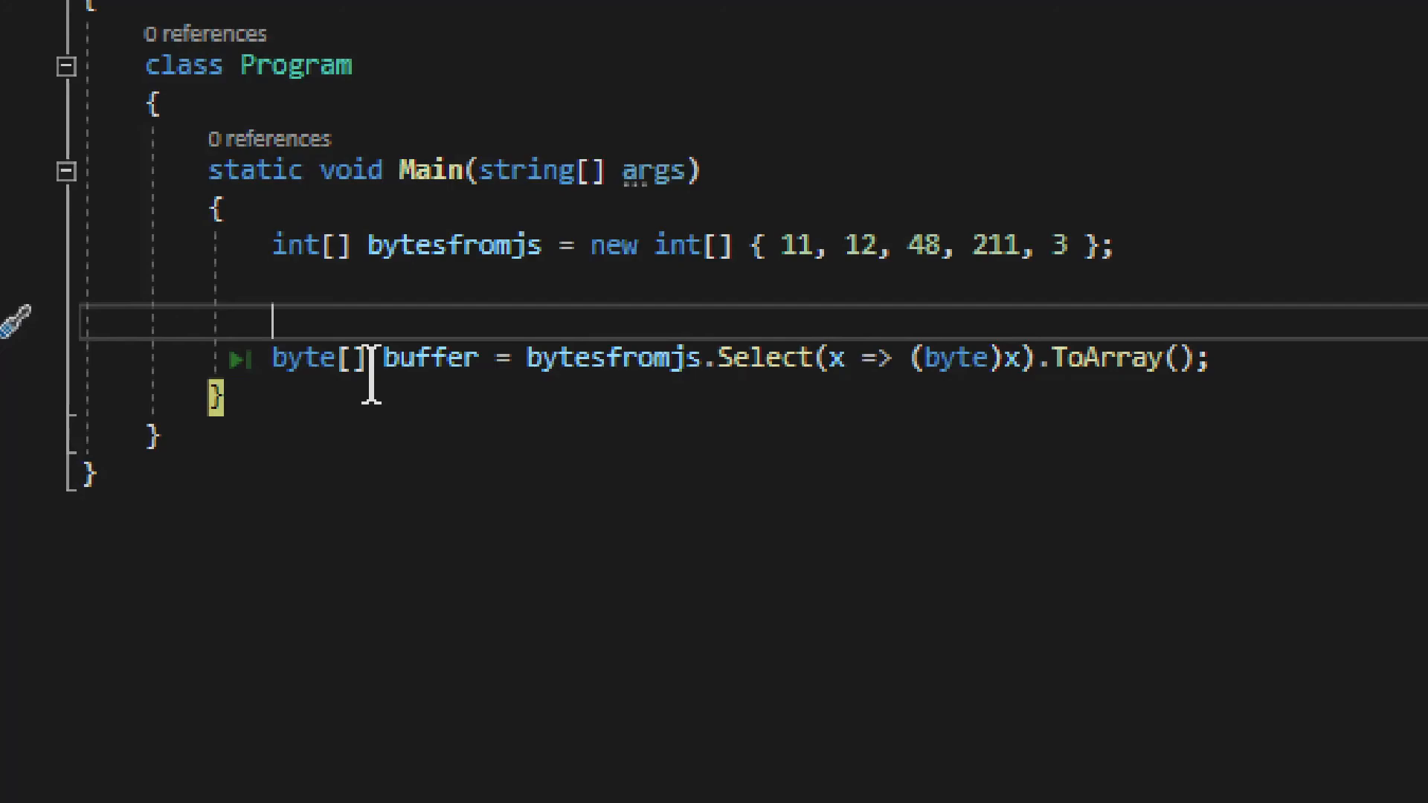